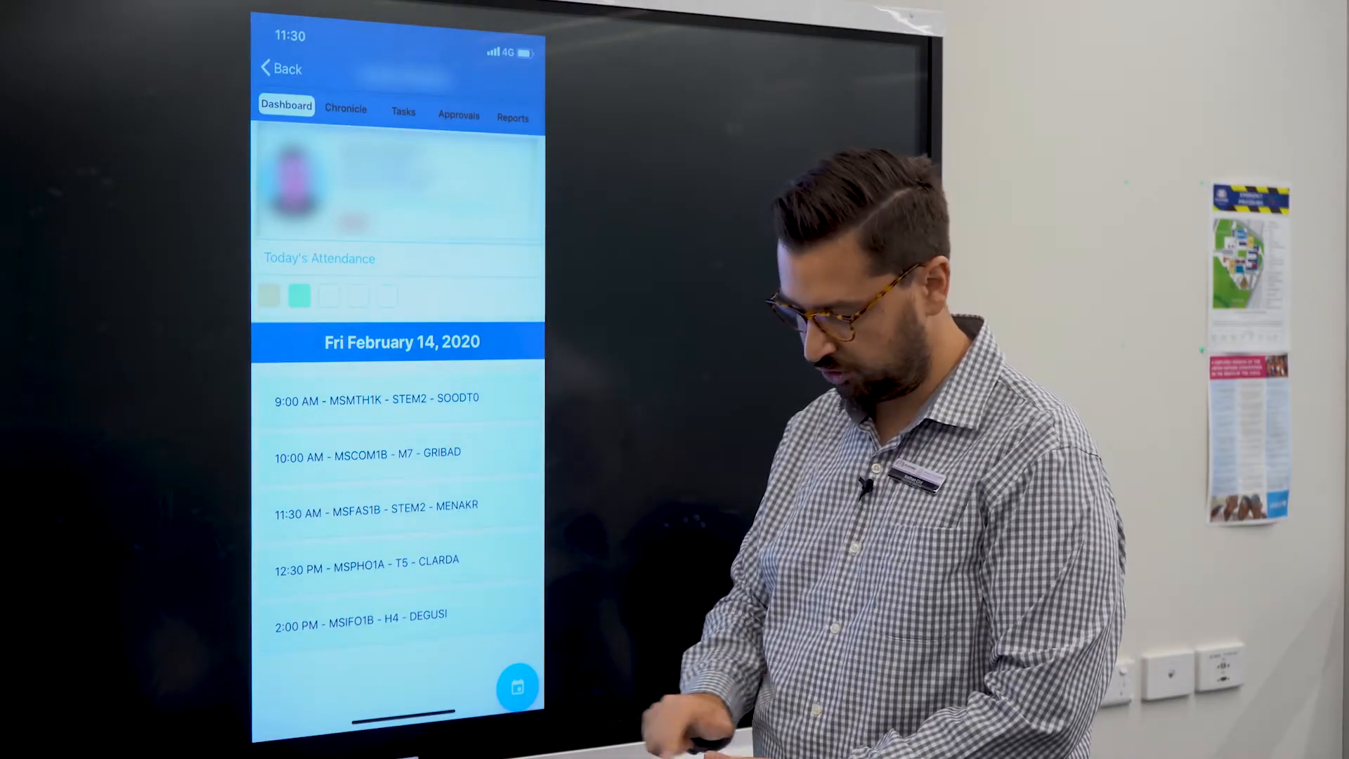
Step: Switch to the Chronicle tab, then Approvals to list Family/Social and Ill without certificate notes
click(345, 111)
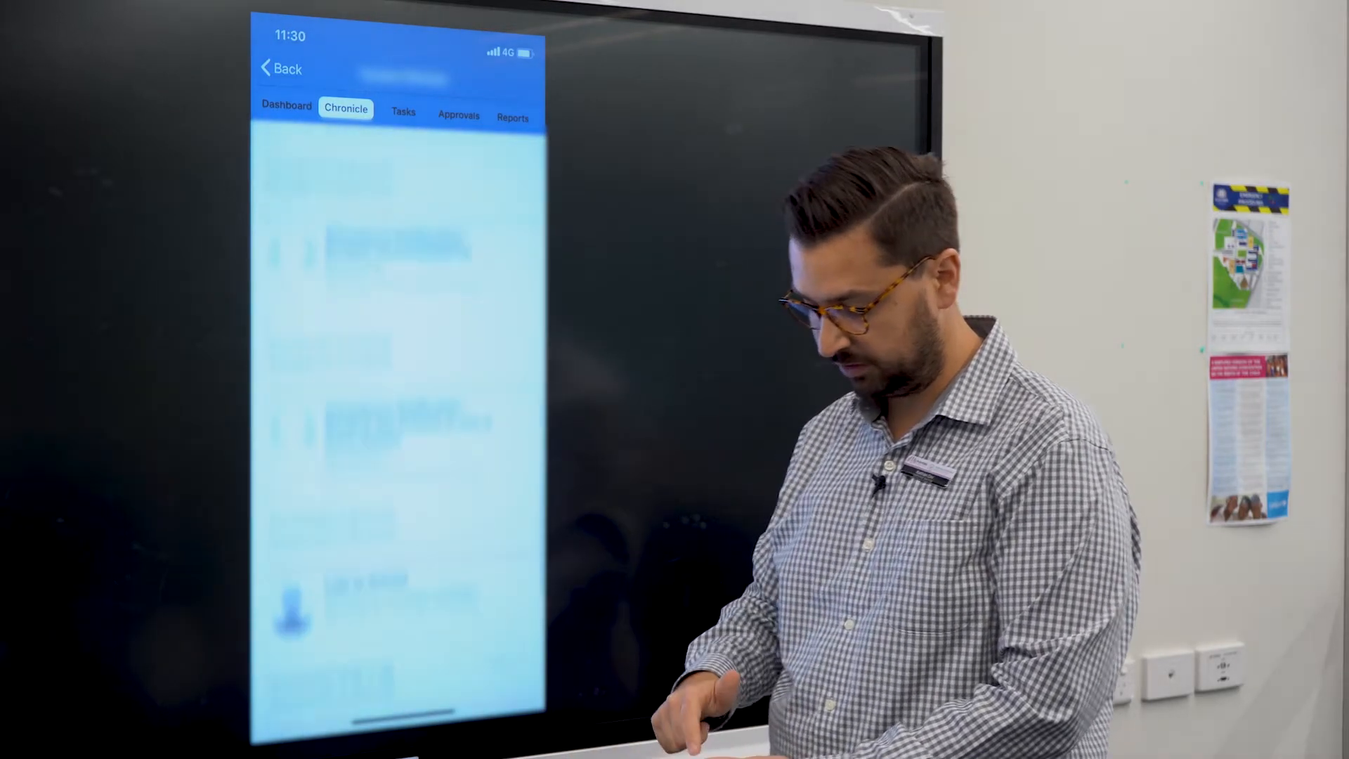
click(457, 114)
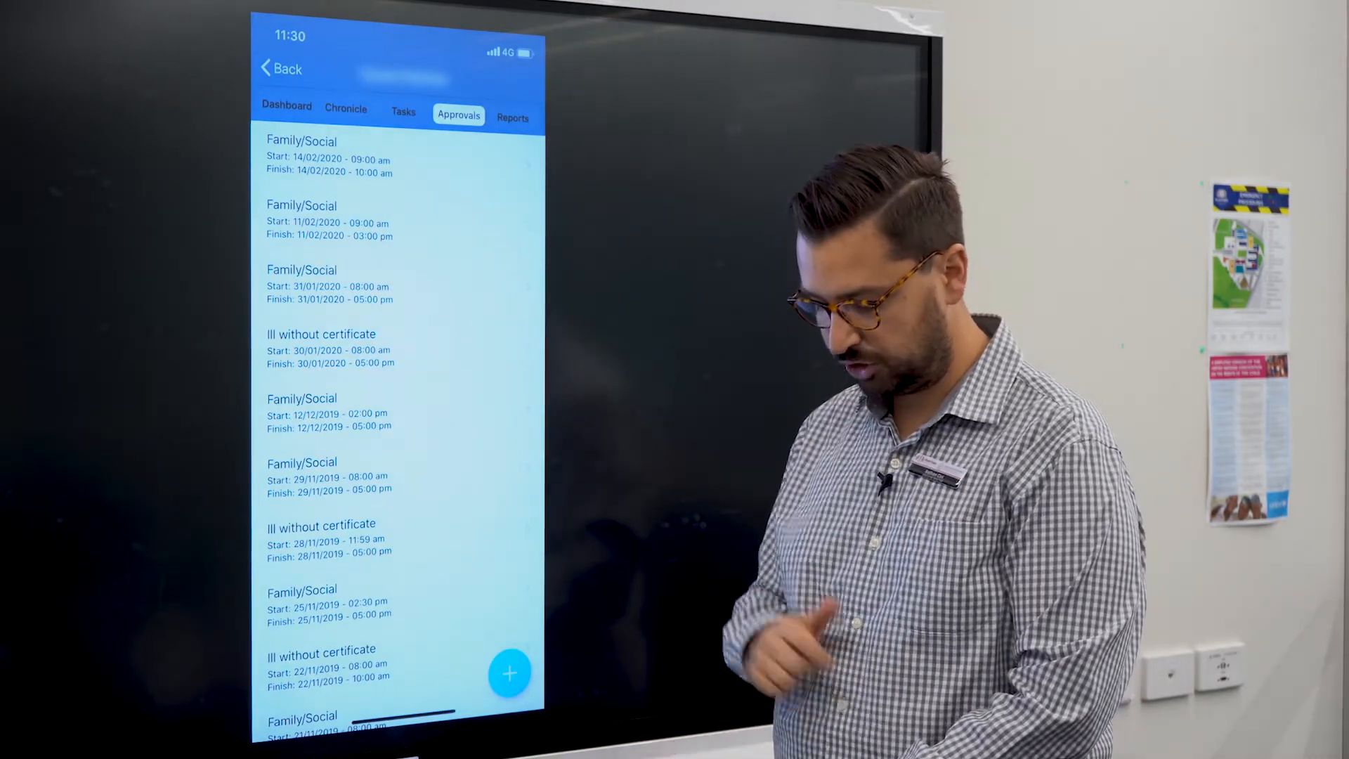
Step: View the 30/01/2020 Ill without certificate note, then return to see the semester reports
click(326, 348)
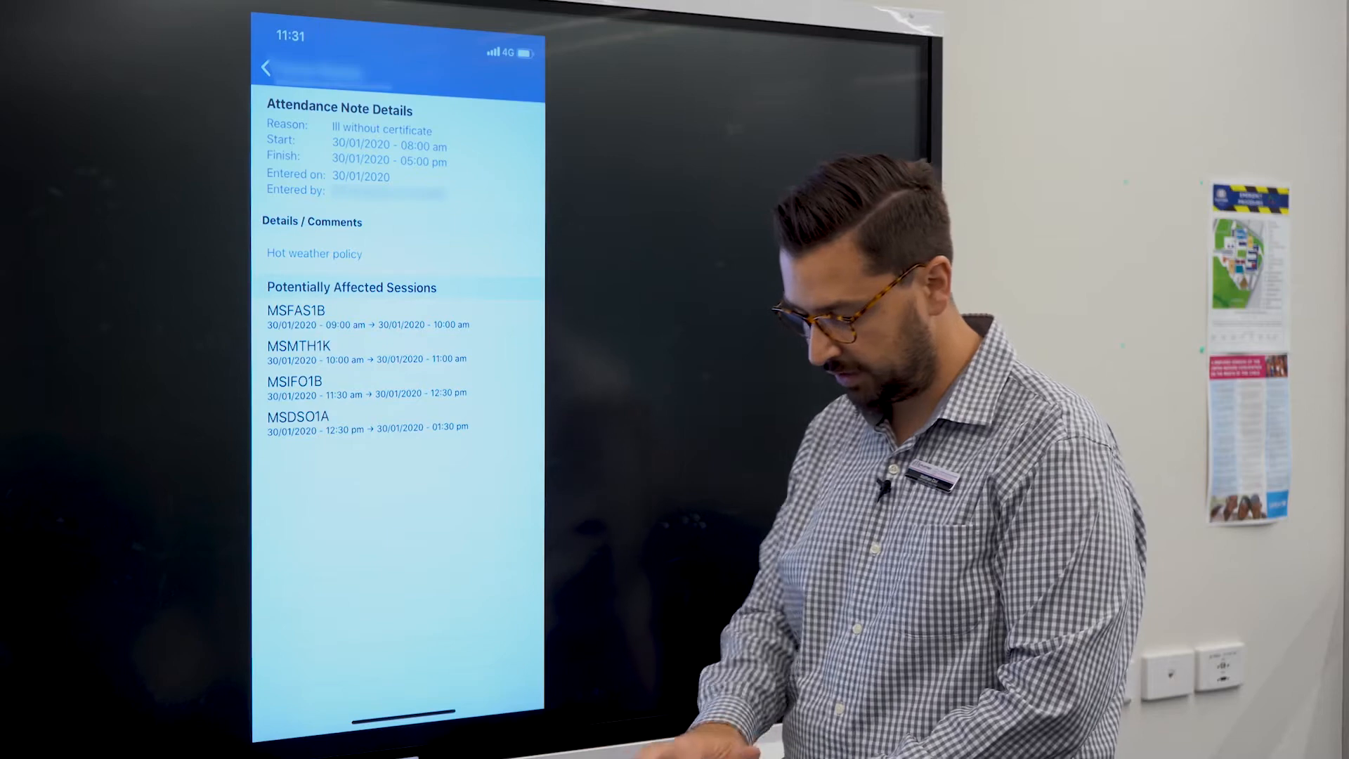
click(275, 68)
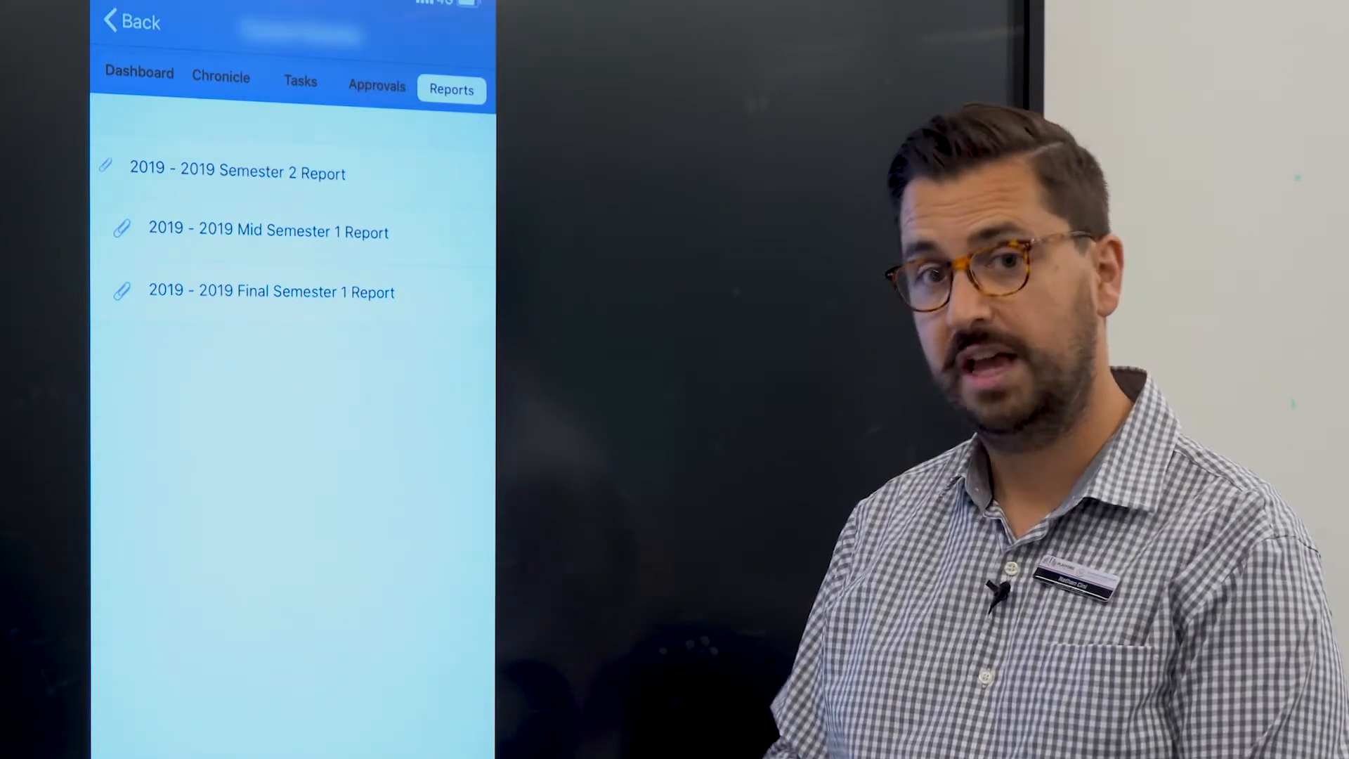
Step: Return from the student's profile to the home newsfeed
click(129, 22)
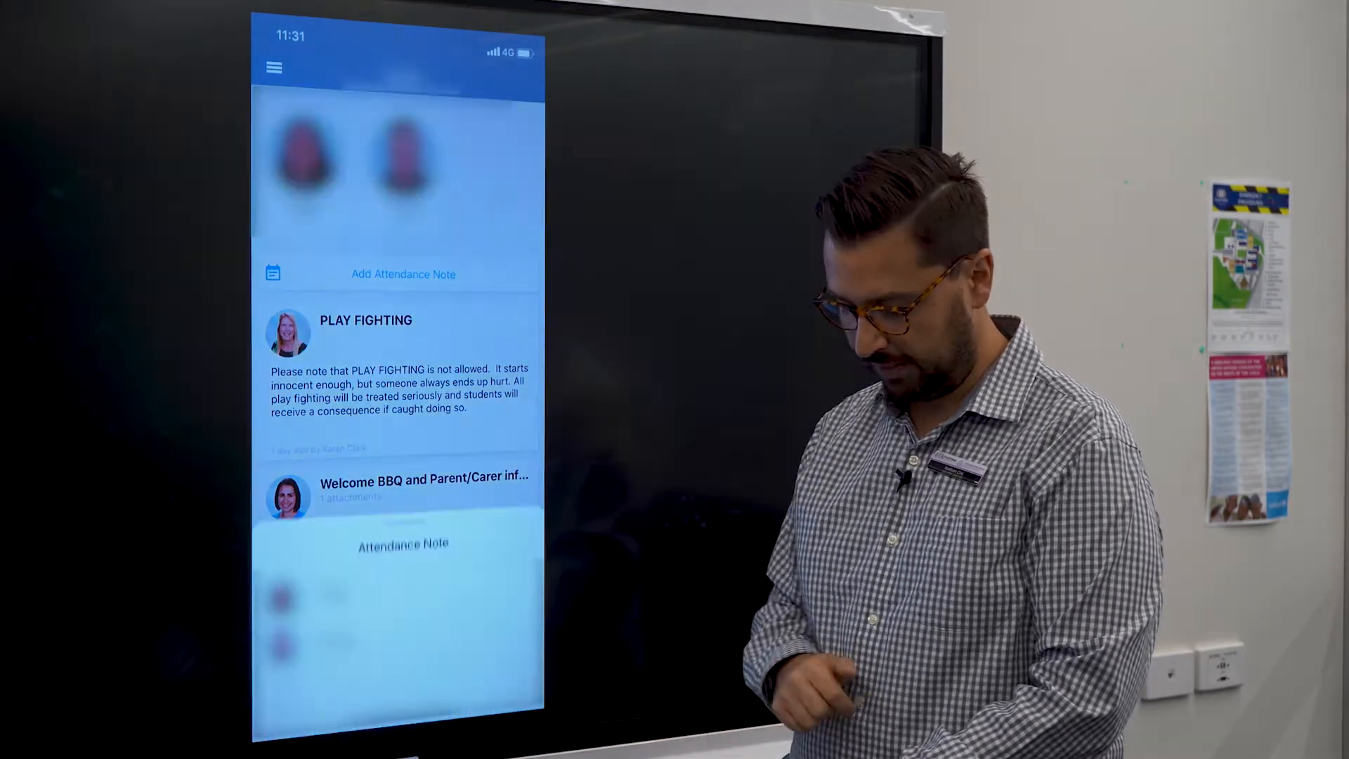
Step: Start a new attendance note, then cancel and confirm going back without saving
click(403, 273)
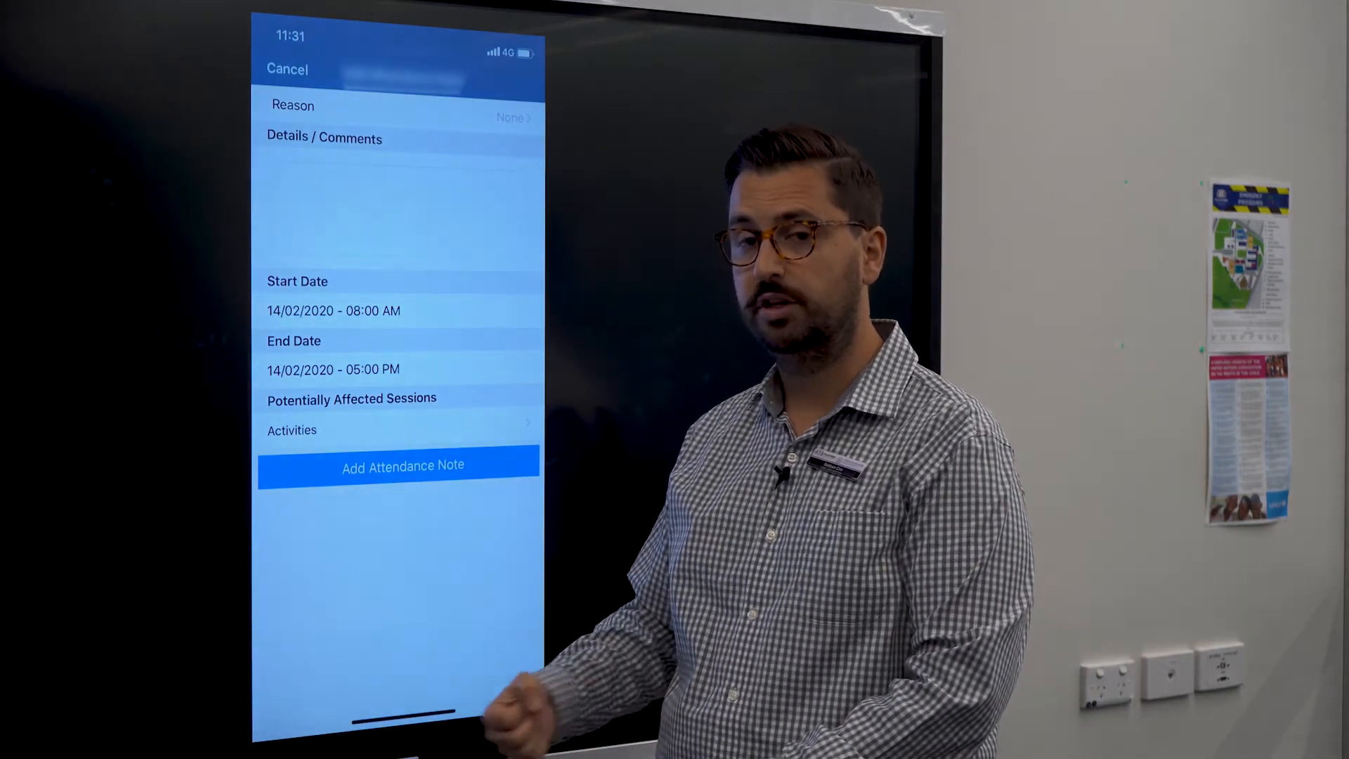
click(287, 69)
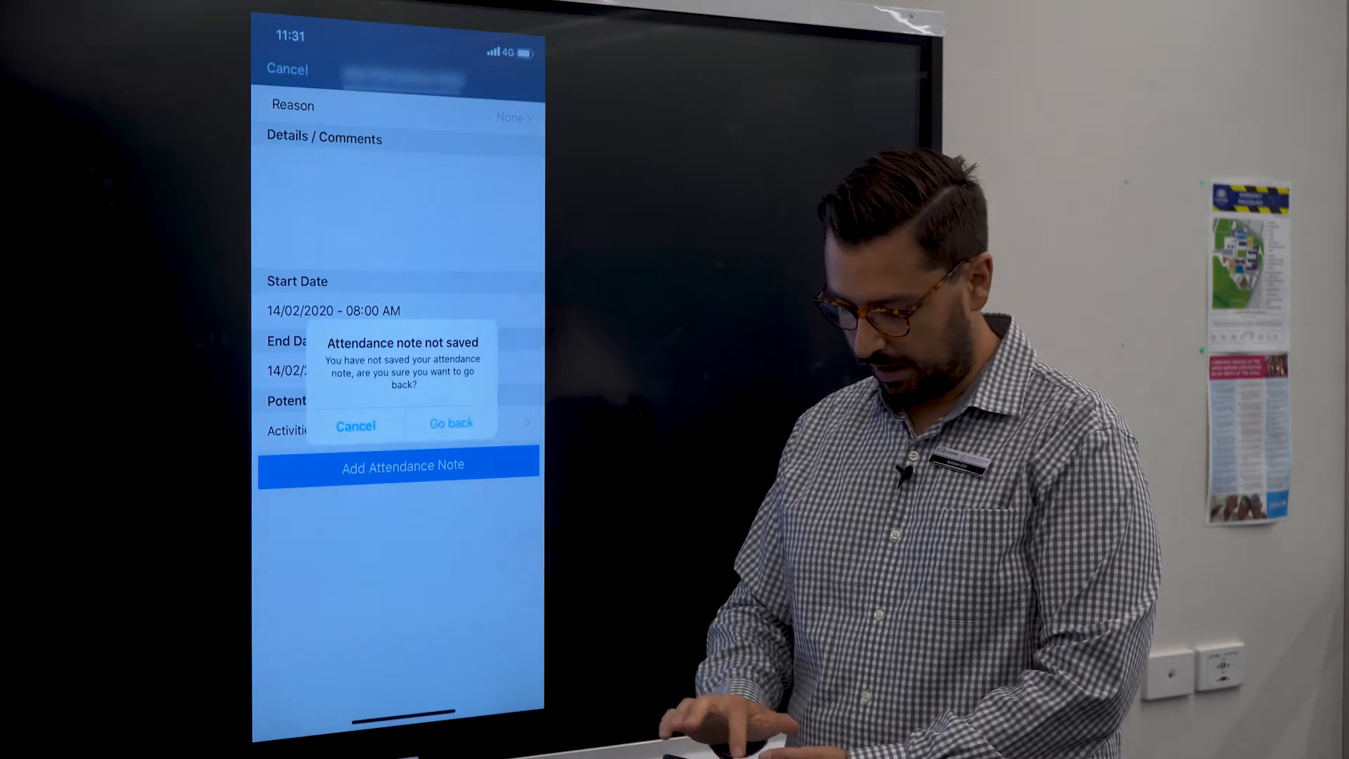
click(451, 422)
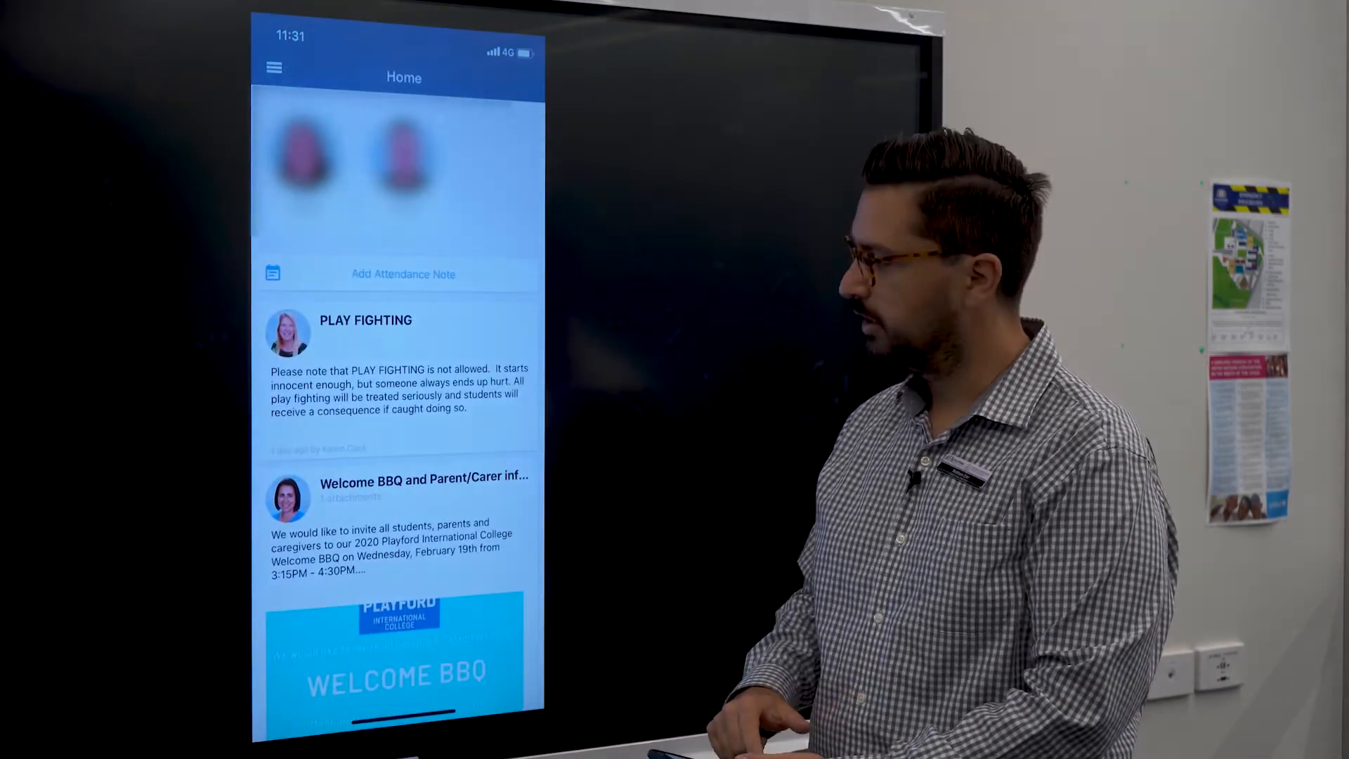
Step: Scroll through the home newsfeed's school news posts and open the hamburger menu
scroll(down, 3)
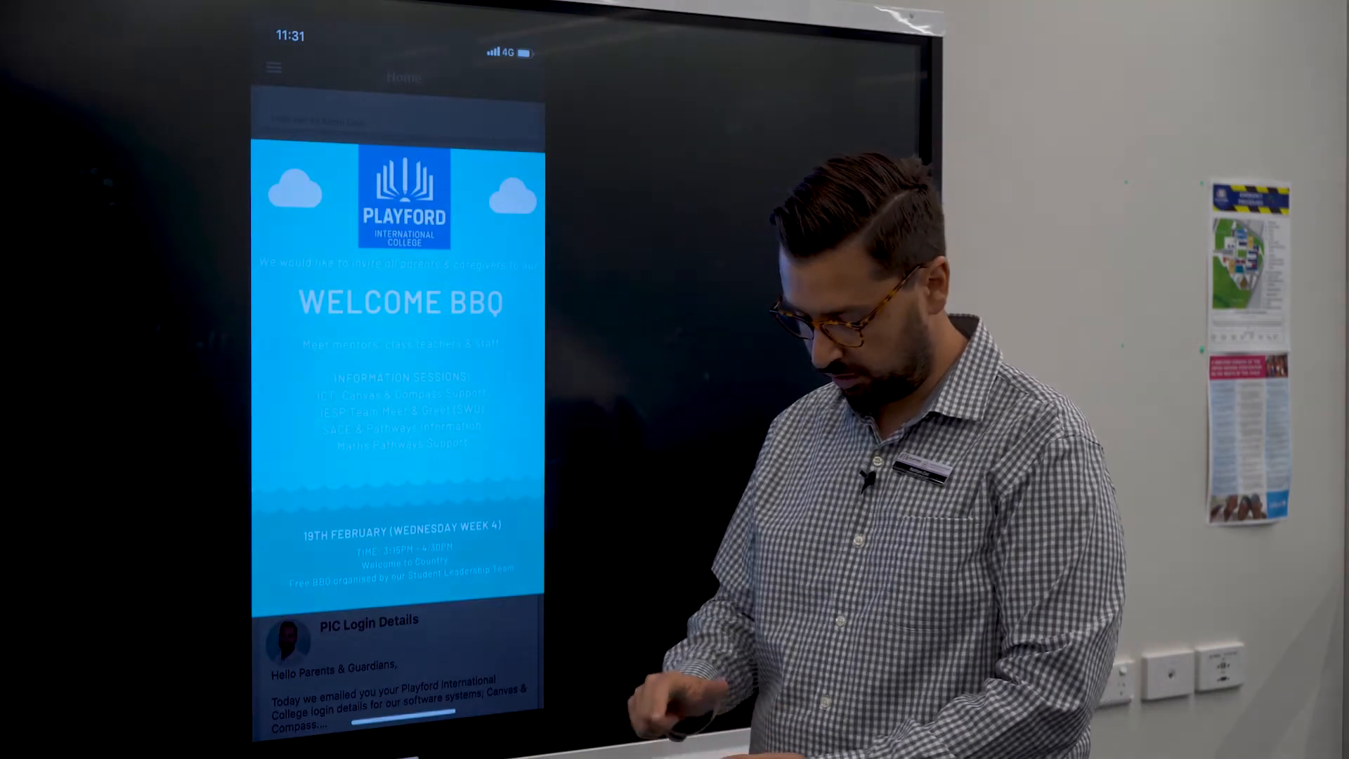
scroll(down, 3)
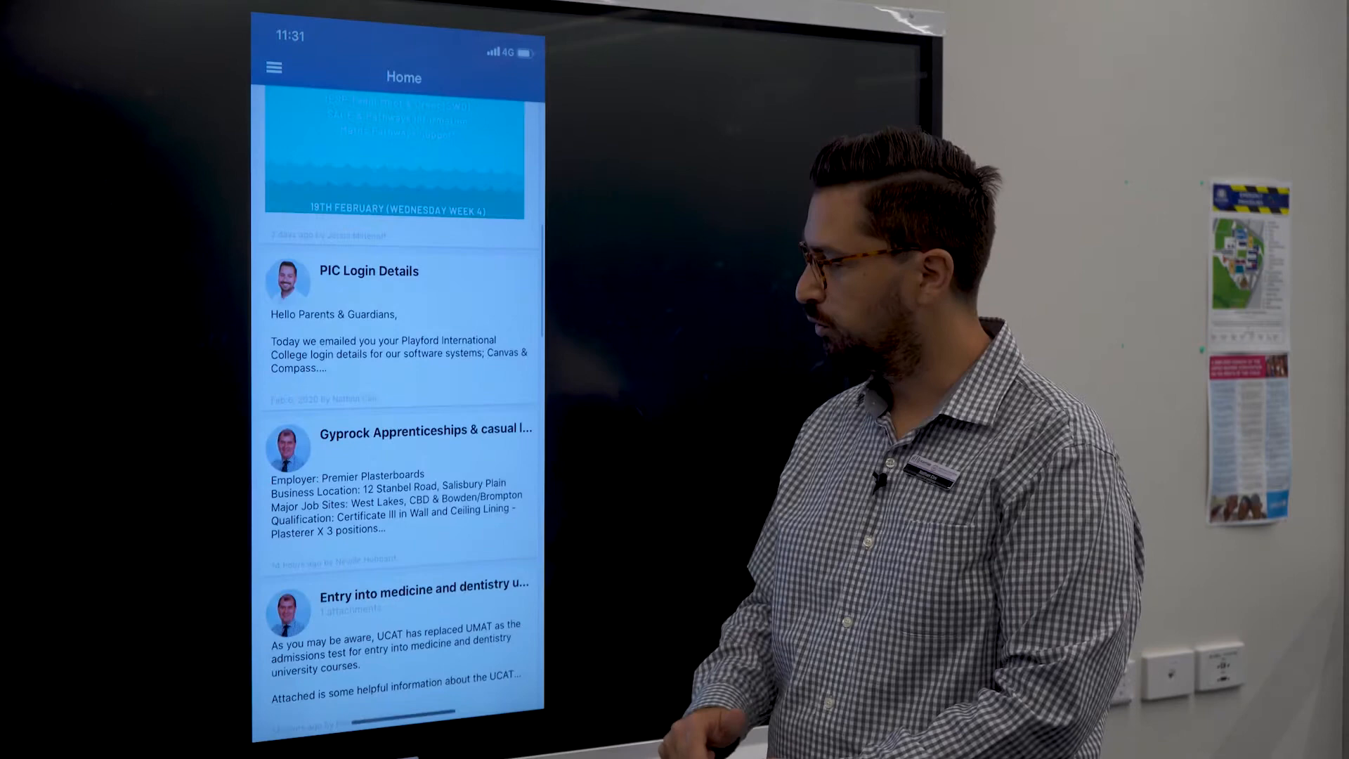
scroll(down, 3)
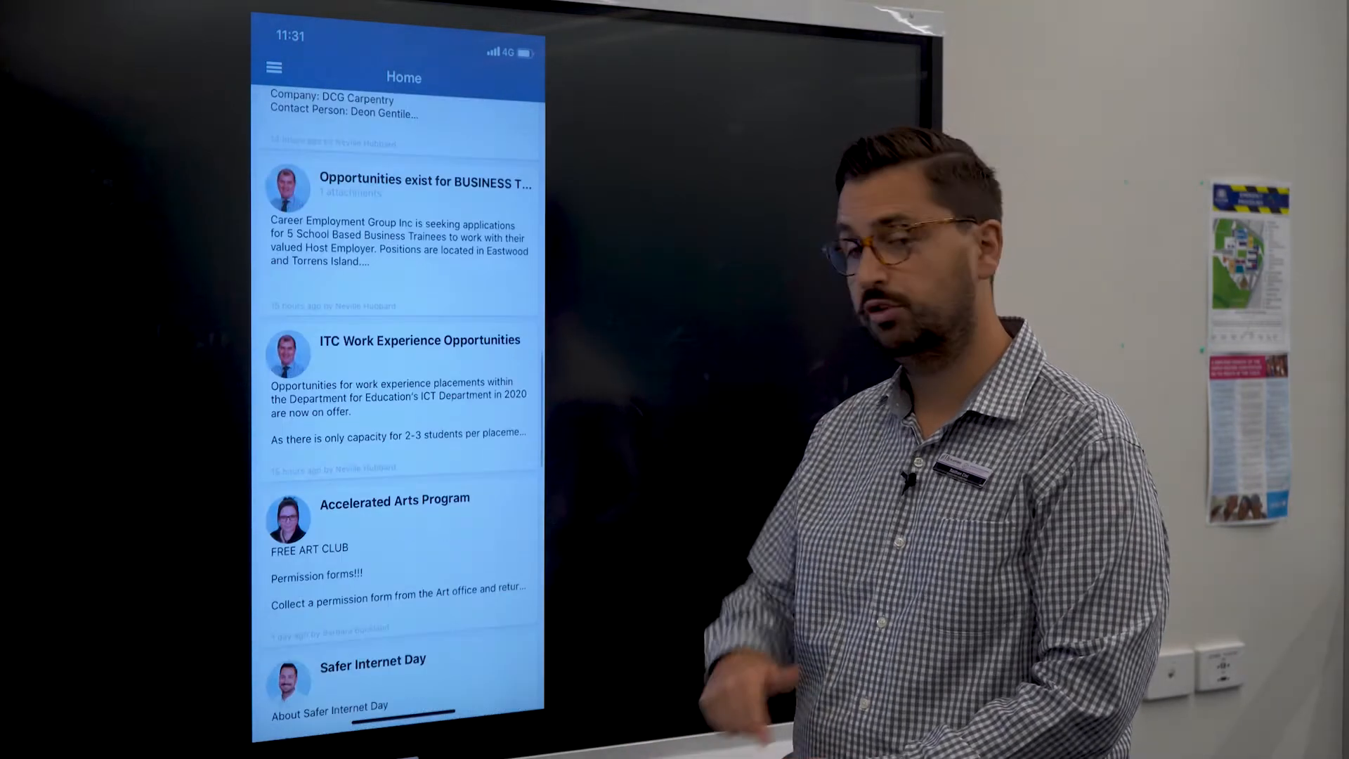
scroll(down, 3)
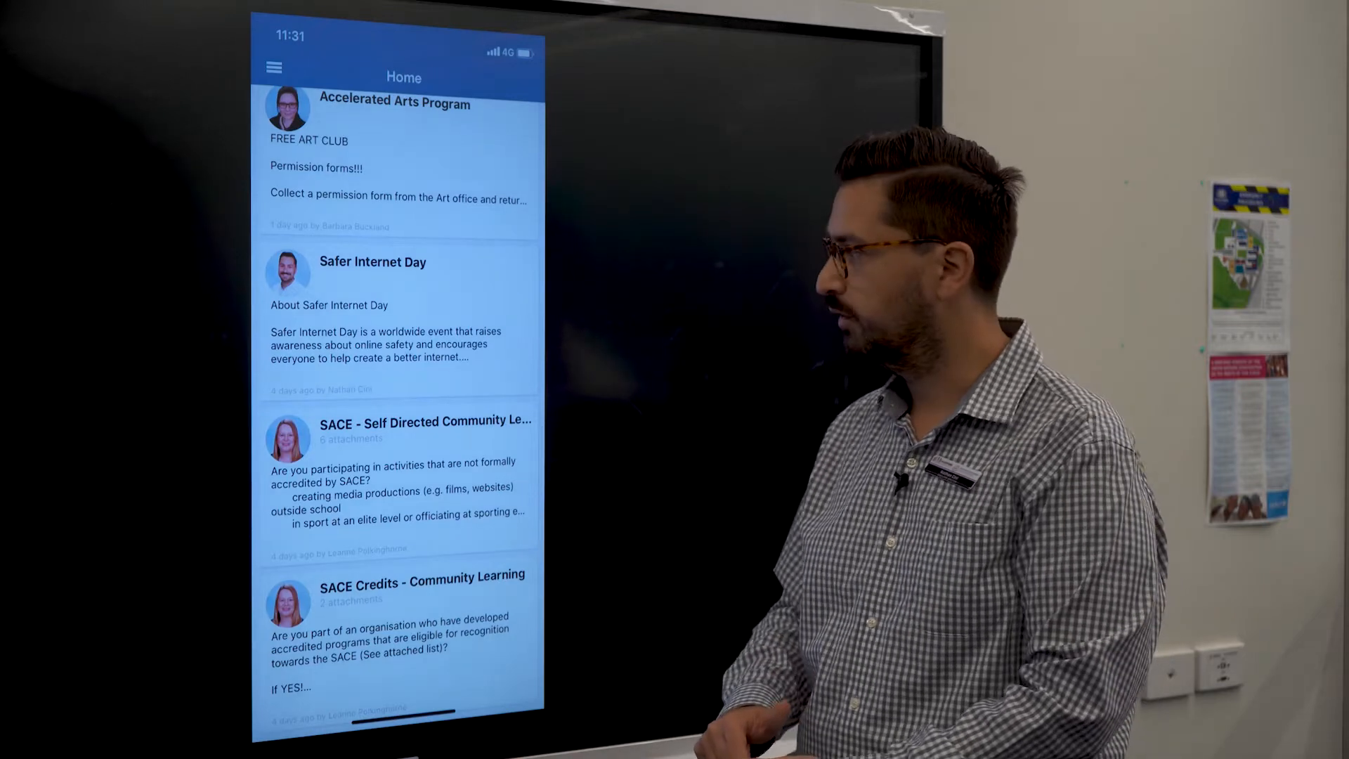
scroll(down, 3)
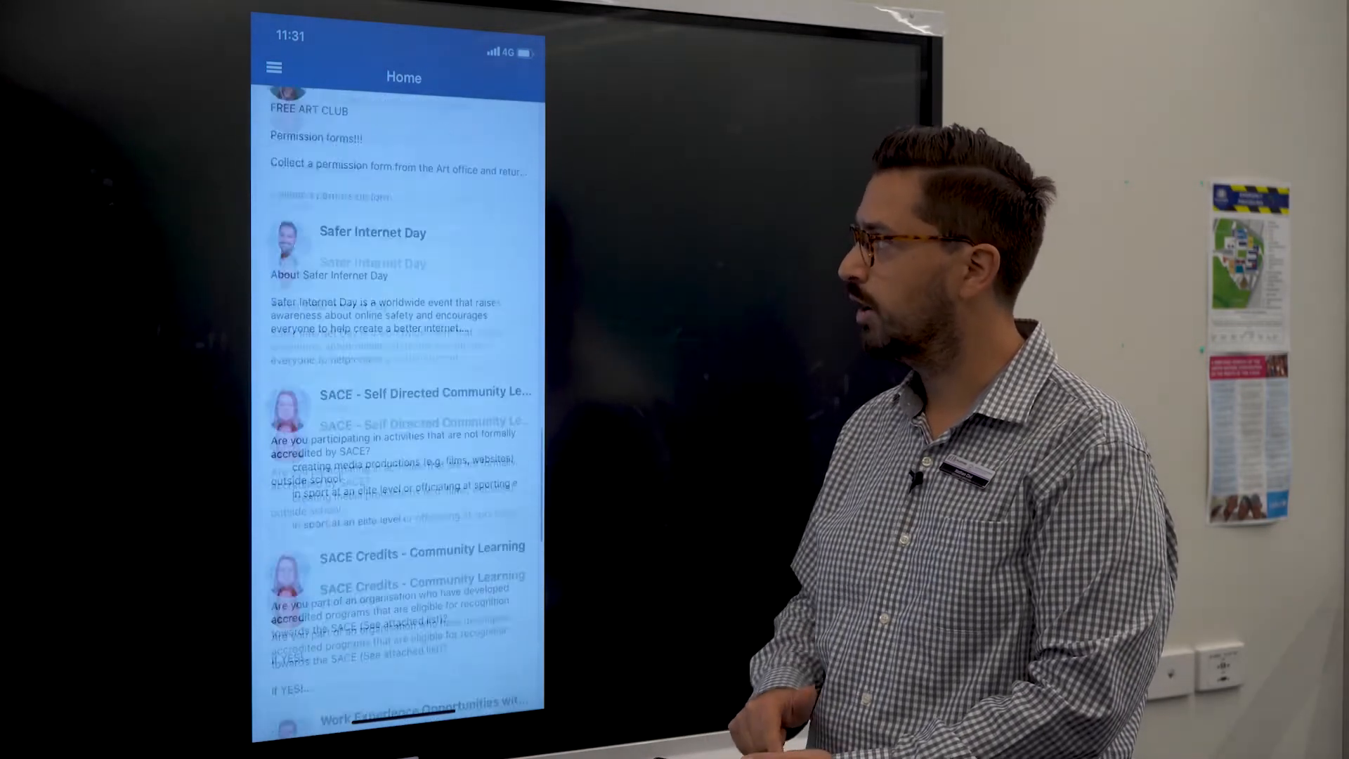
scroll(down, 3)
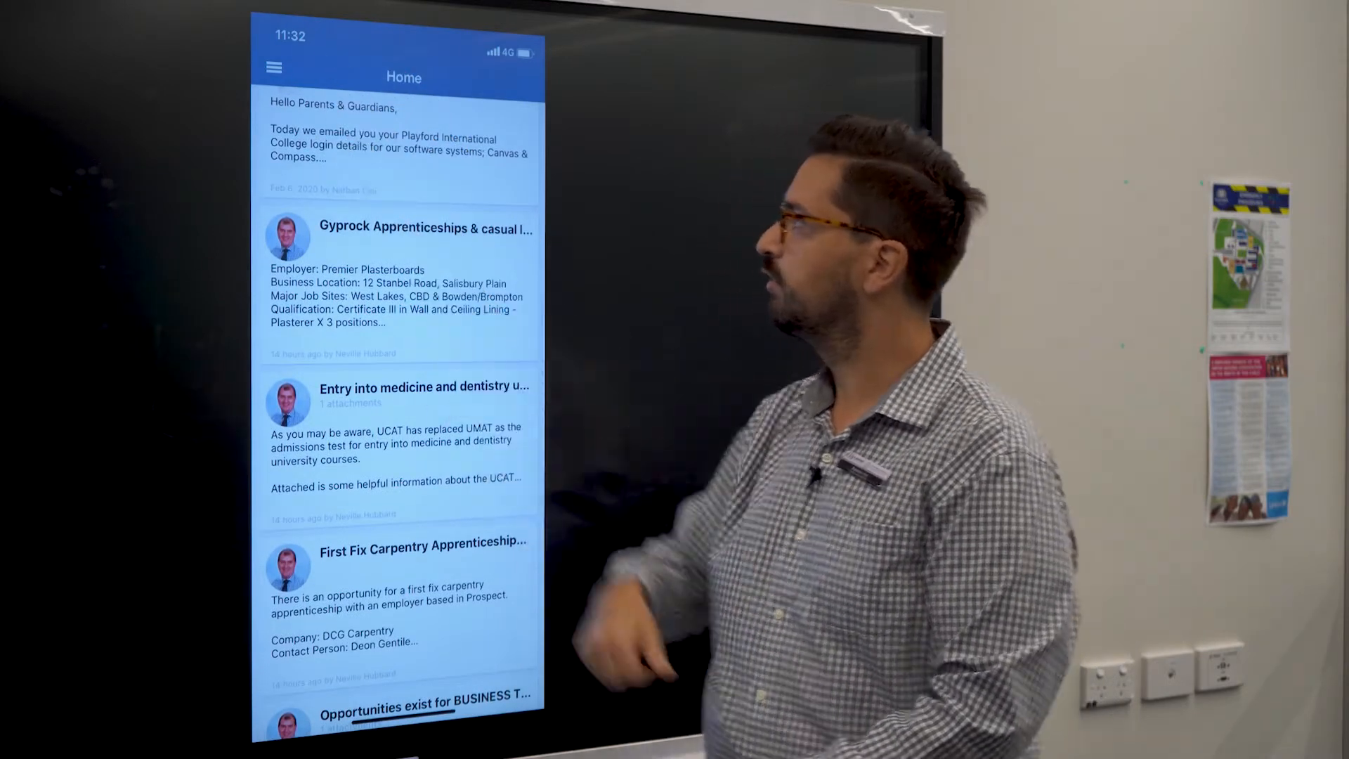
click(272, 66)
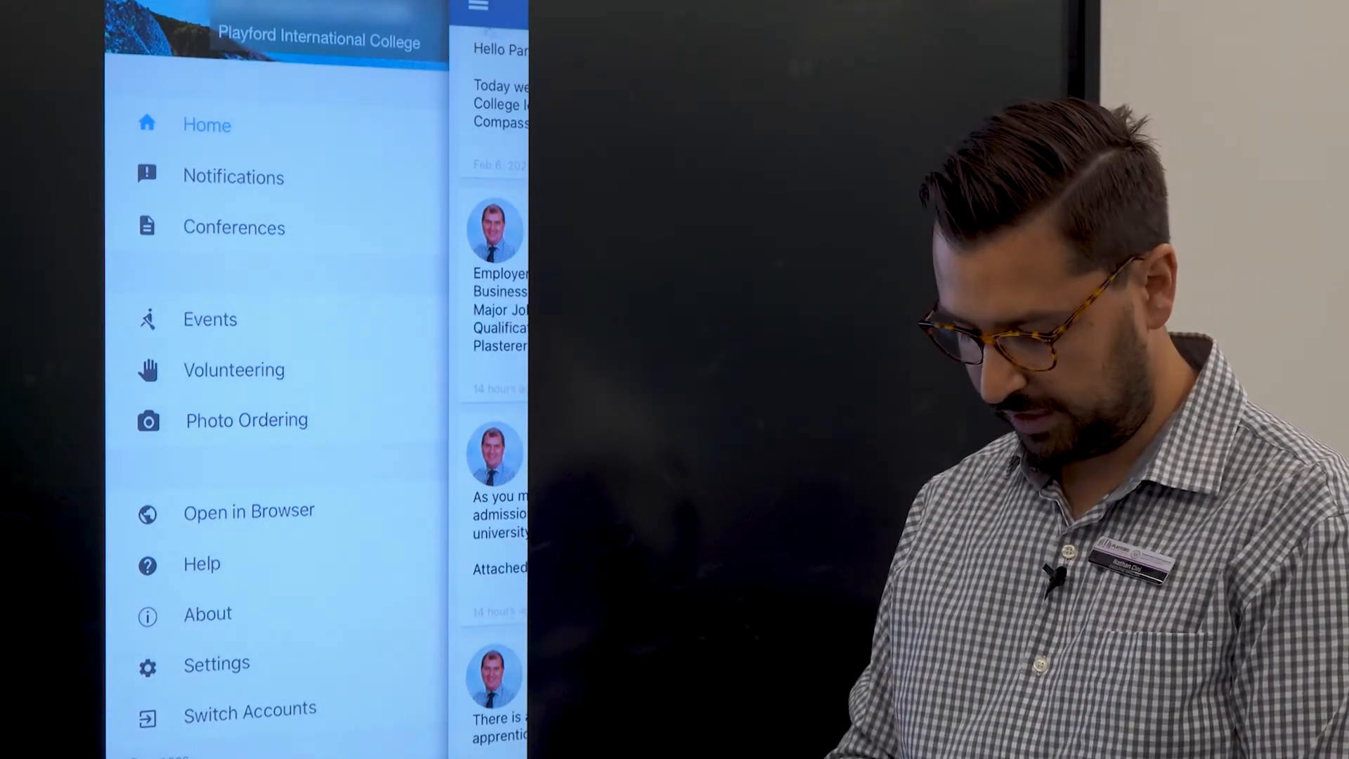
Step: Open Events from the side menu to reach the Road Awareness Program 2020 Nelson event
click(209, 319)
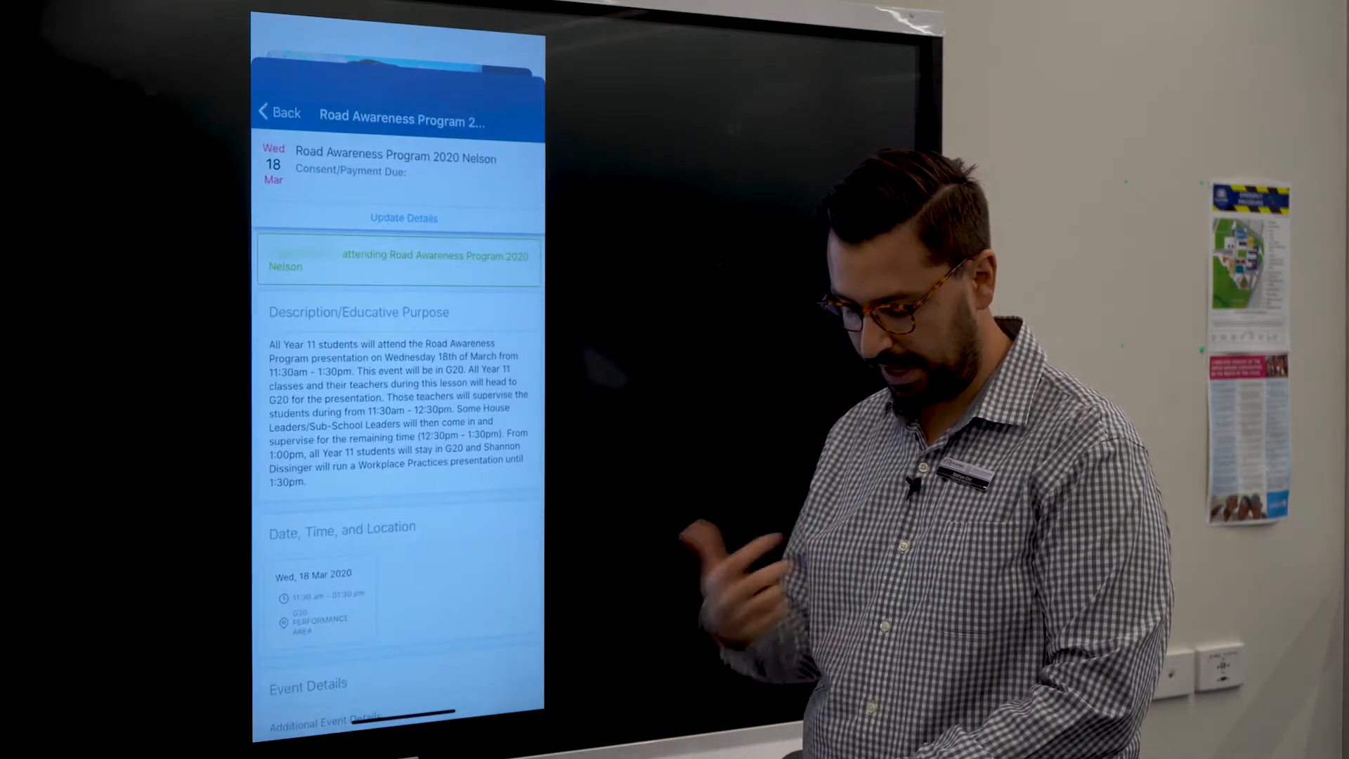
Step: Scroll the event details, review Wallet, Two Factor Authentication, Password and App Lock settings, then close
scroll(down, 3)
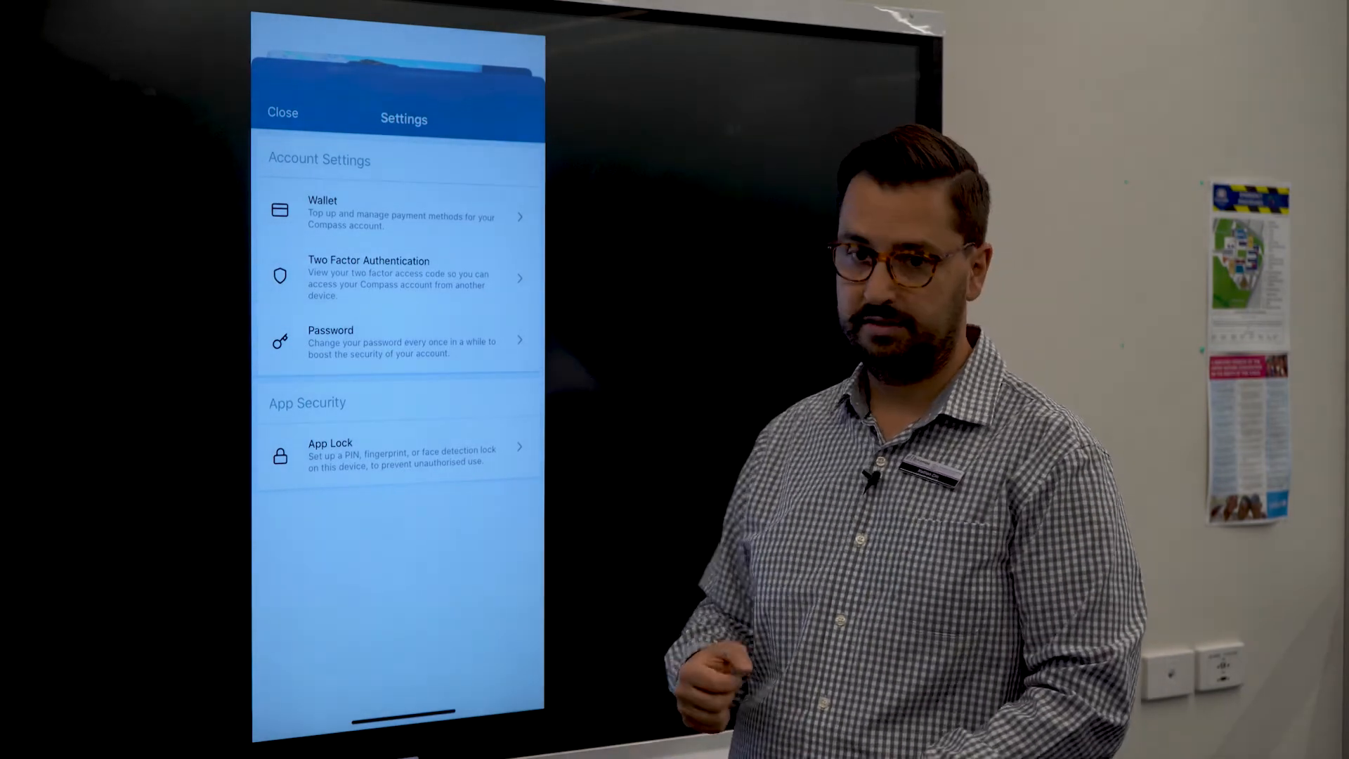
click(283, 112)
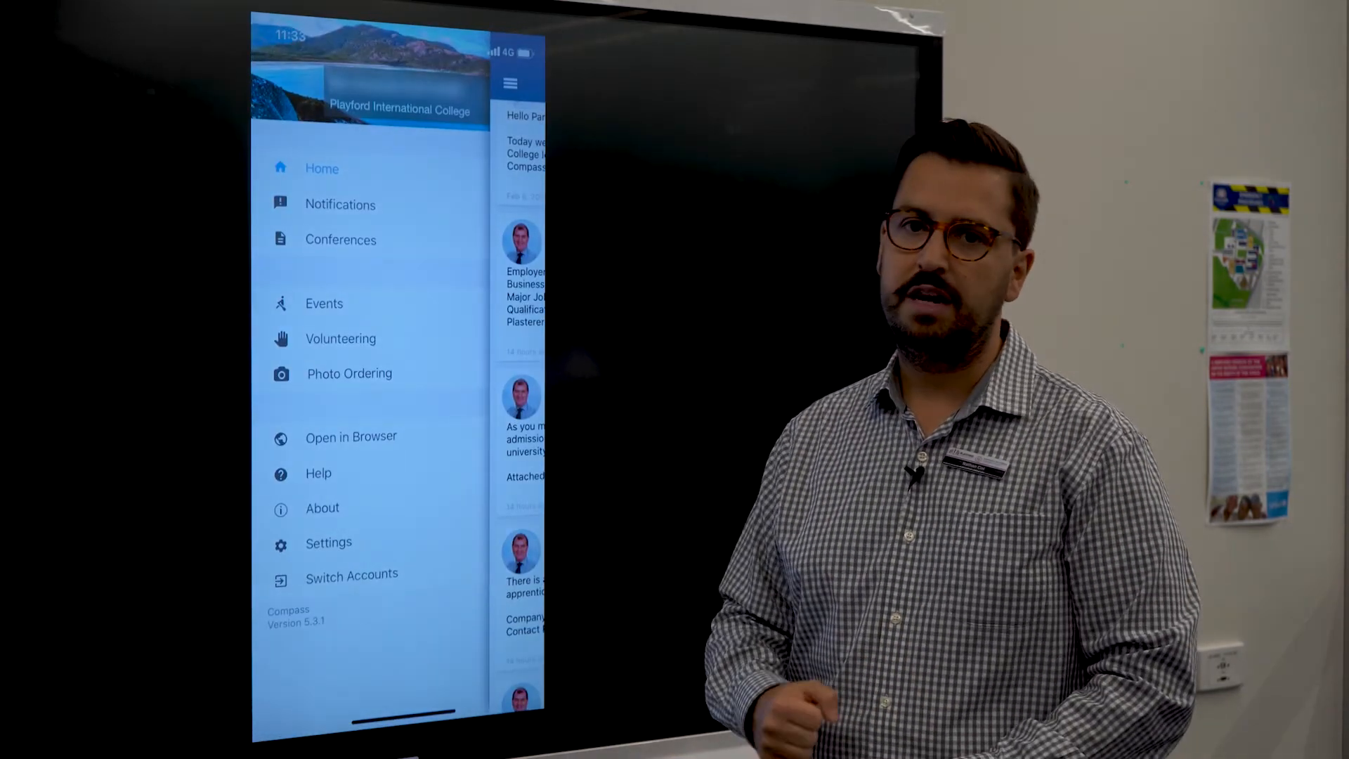